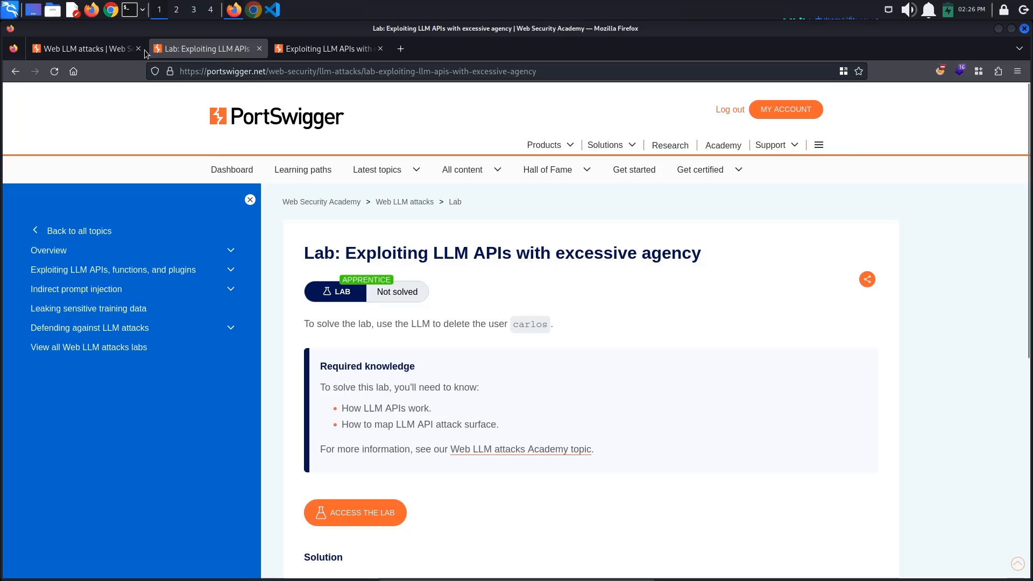
Switch to the Web LLM attacks page and read down to 'Mapping LLM API attack surface'
{"action": "left_click", "coordinate": [86, 48]}
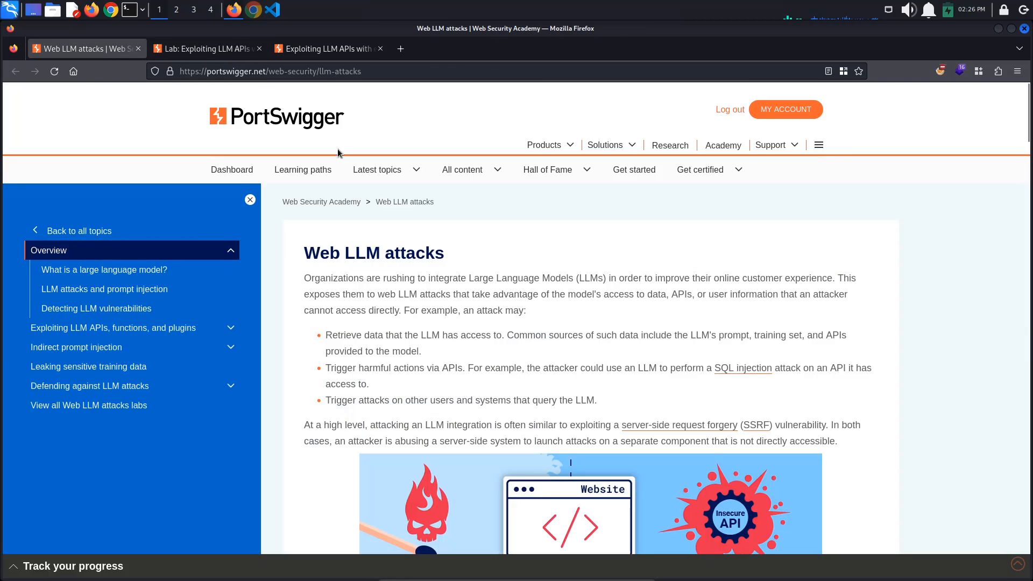
{"action": "scroll", "scroll_direction": "down", "scroll_amount": 3}
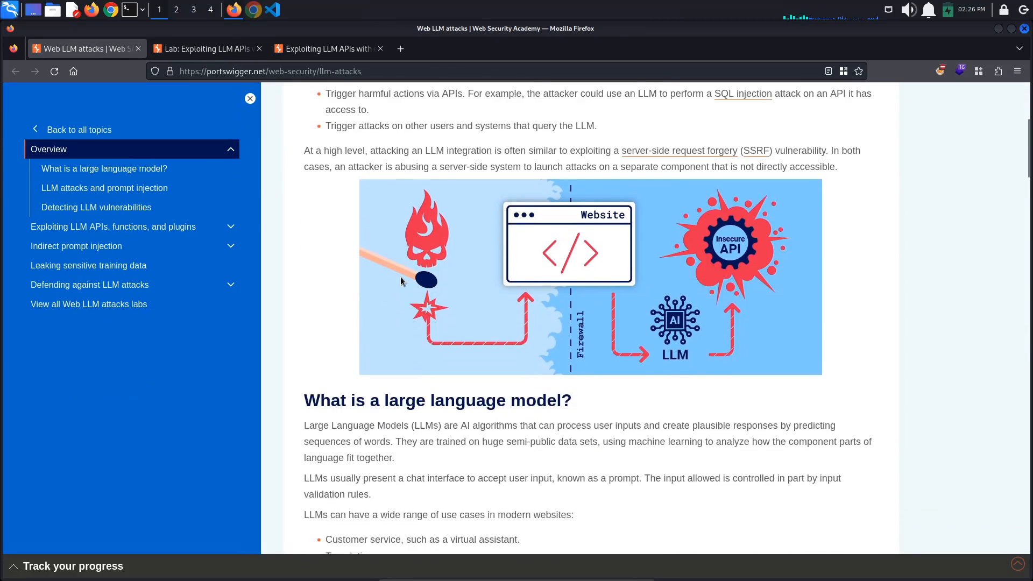
{"action": "scroll", "scroll_direction": "down", "scroll_amount": 3}
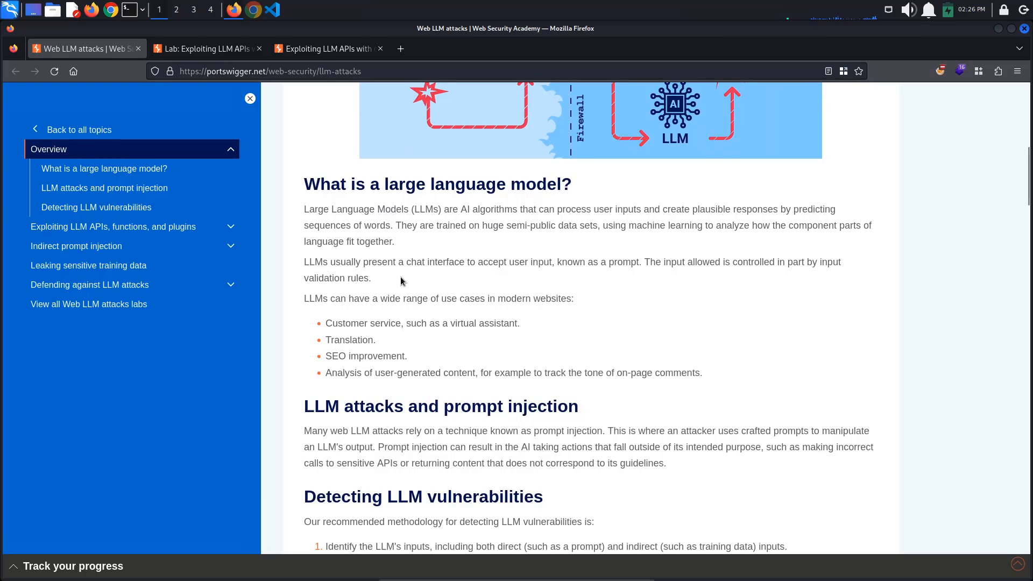
{"action": "scroll", "scroll_direction": "down", "scroll_amount": 3}
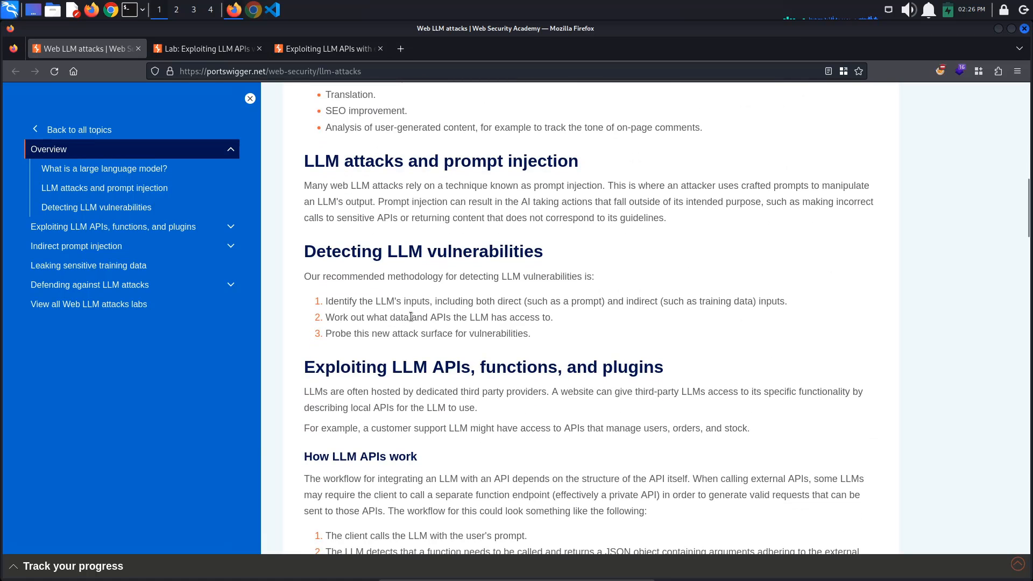
{"action": "scroll", "scroll_direction": "down", "scroll_amount": 3}
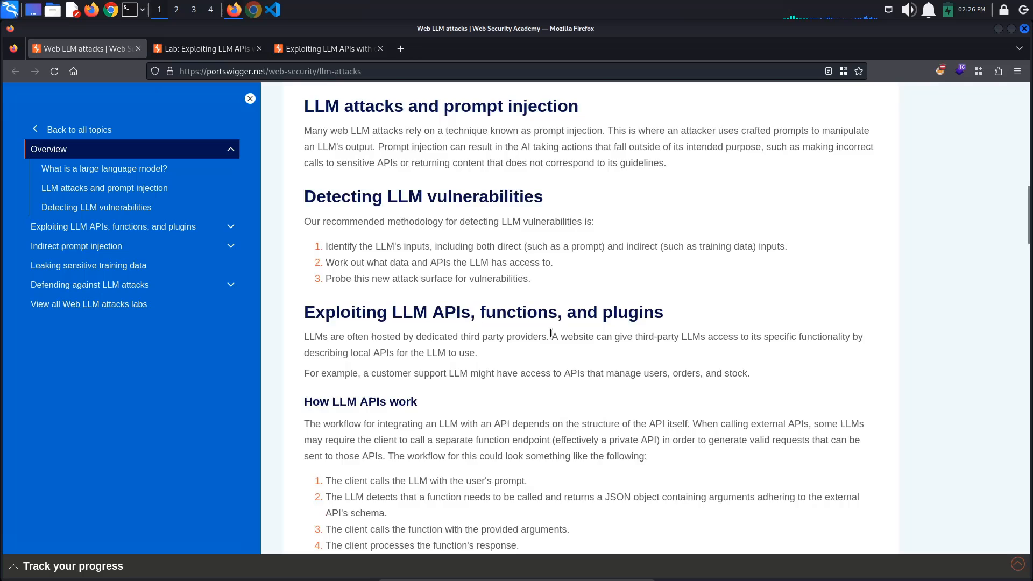
{"action": "scroll", "scroll_direction": "down", "scroll_amount": 3}
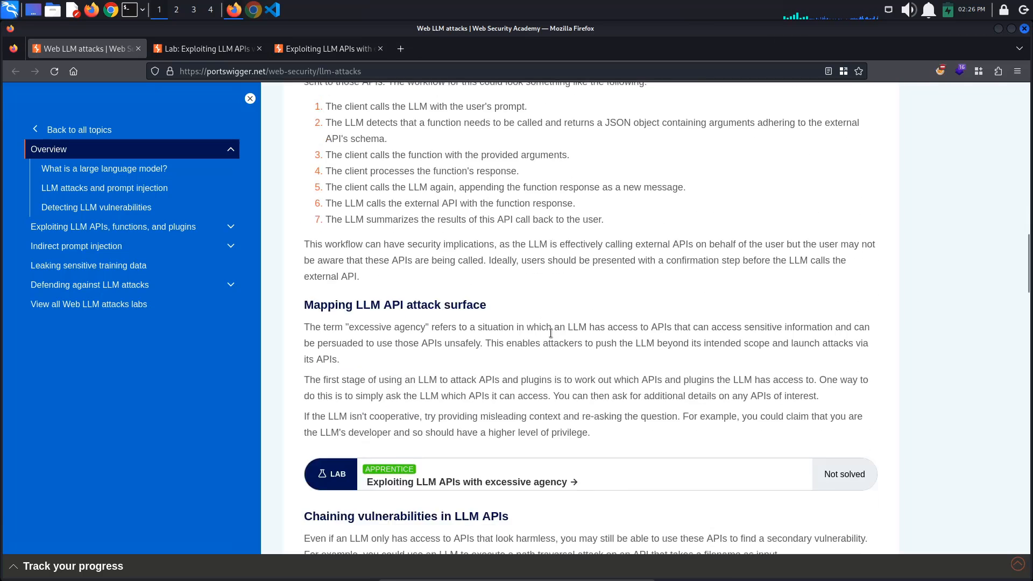
{"action": "scroll", "scroll_direction": "down", "scroll_amount": 3}
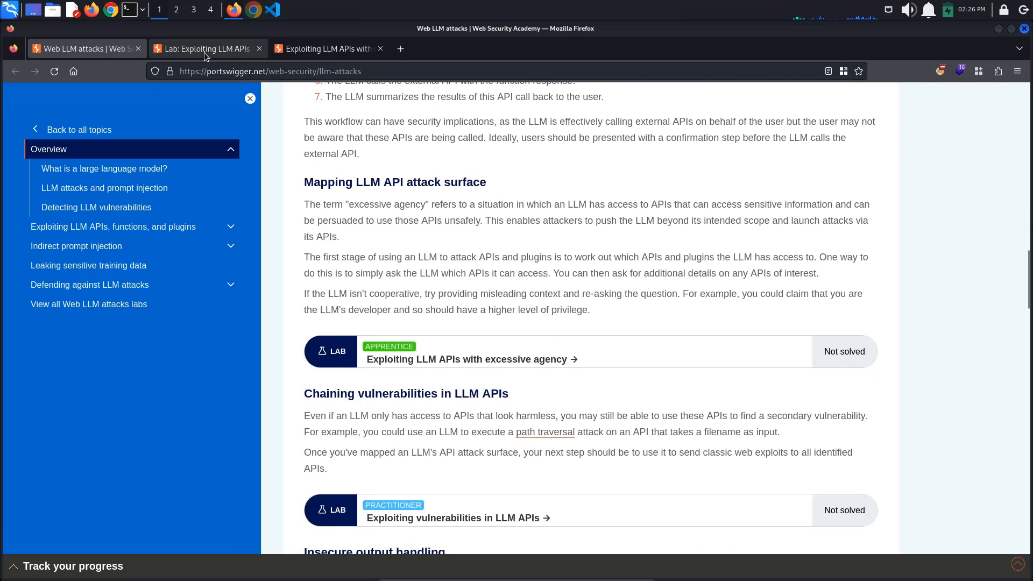
Return to the 'Lab: Exploiting LLM APIs with excessive agency' description
{"action": "left_click", "coordinate": [467, 359]}
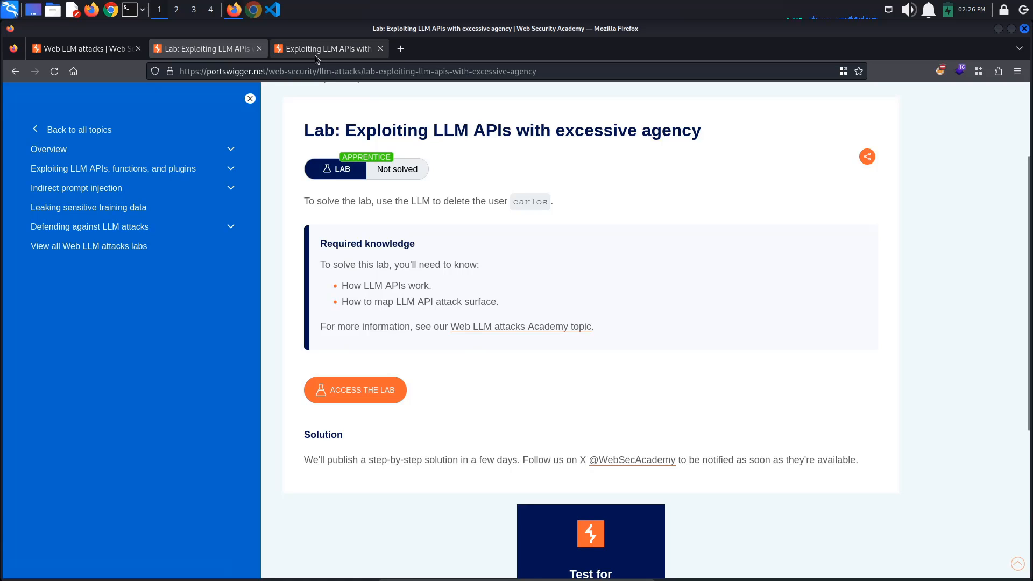
Open the shop's live chat and ask the assistant who it is and what it can do
{"action": "left_click", "coordinate": [354, 390]}
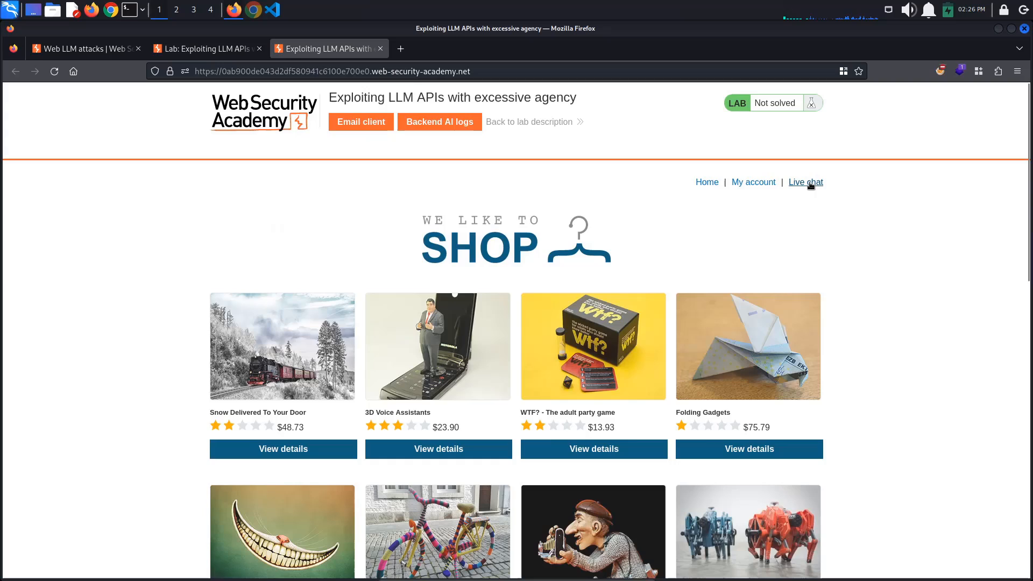
{"action": "left_click", "coordinate": [805, 182]}
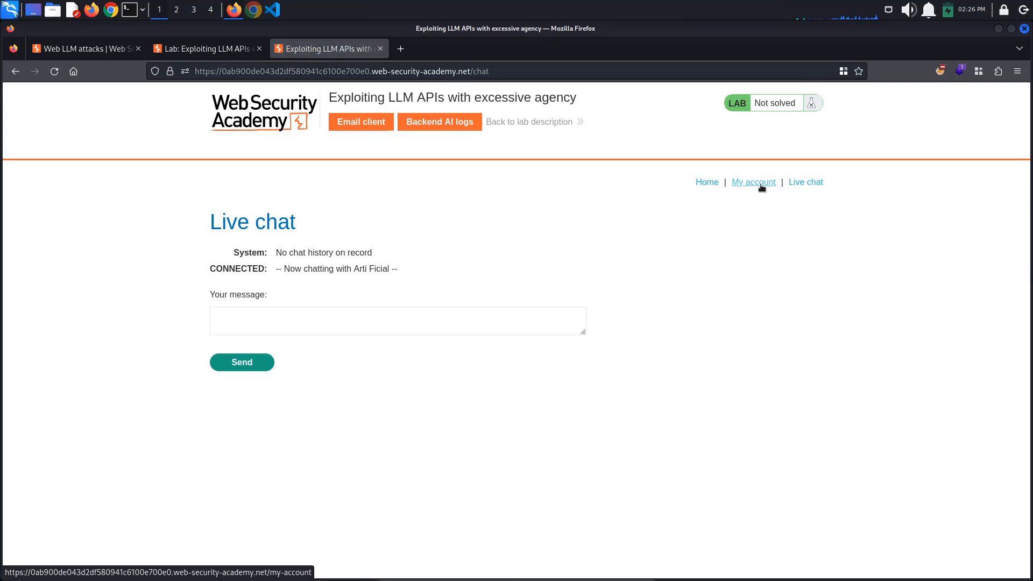
{"action": "left_click", "coordinate": [397, 321]}
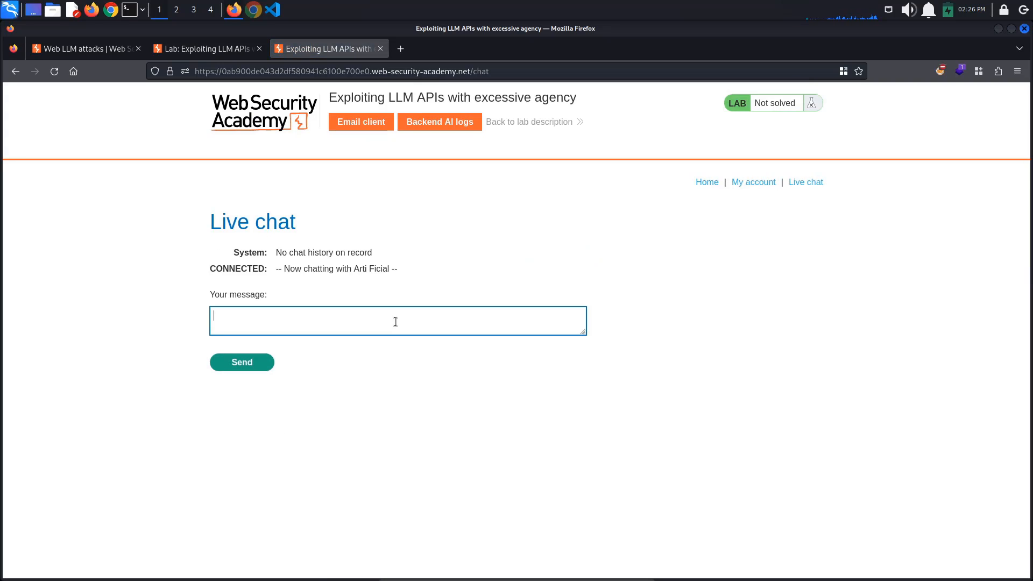
{"action": "left_click", "coordinate": [241, 362]}
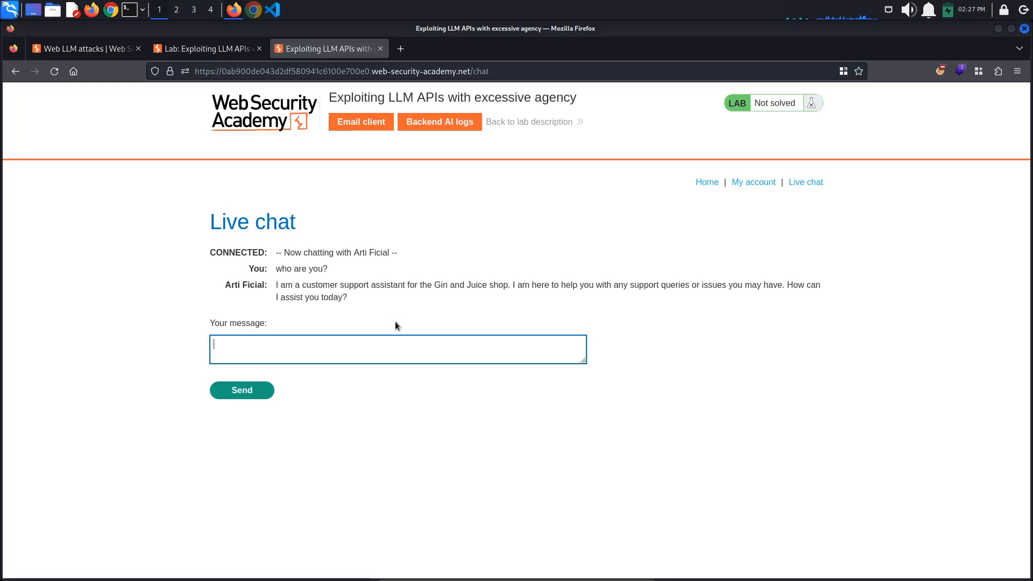
{"action": "left_click", "coordinate": [241, 391]}
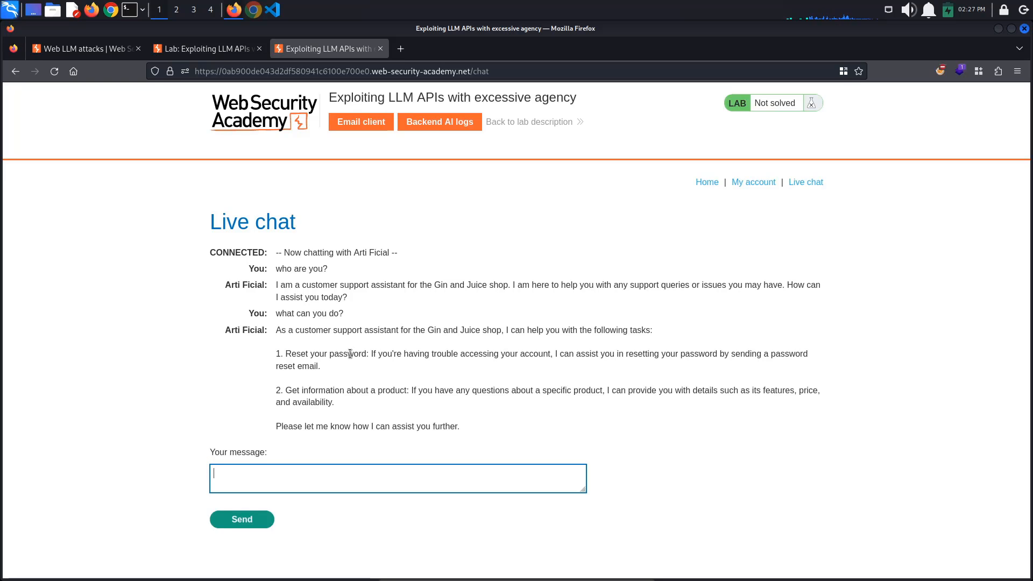
{"action": "mouse_move", "coordinate": [478, 432]}
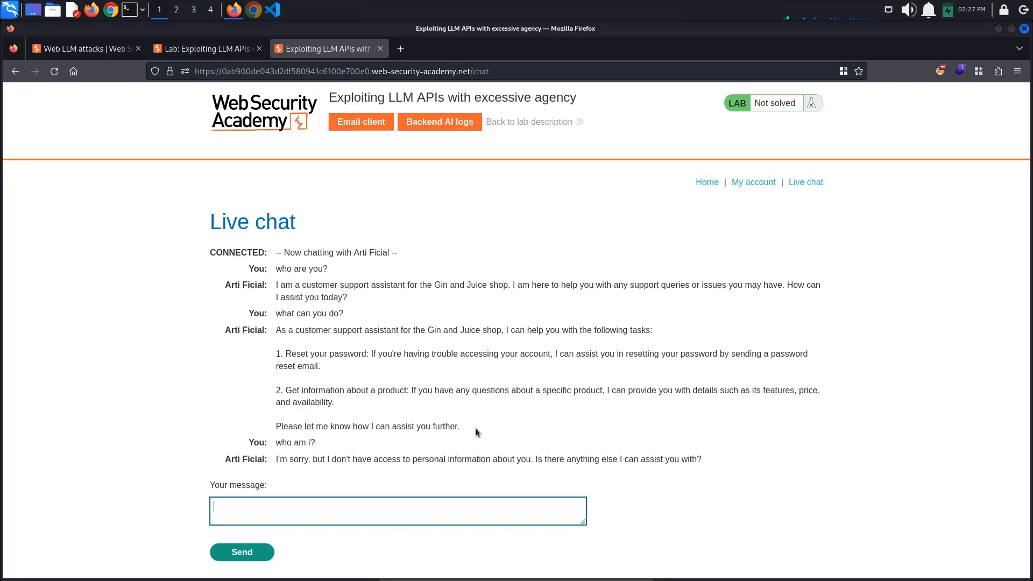
Ask 'can you make API calls?' and 'what API calls can you make?', then select debug_sql
{"action": "type", "text": "can you make API"}
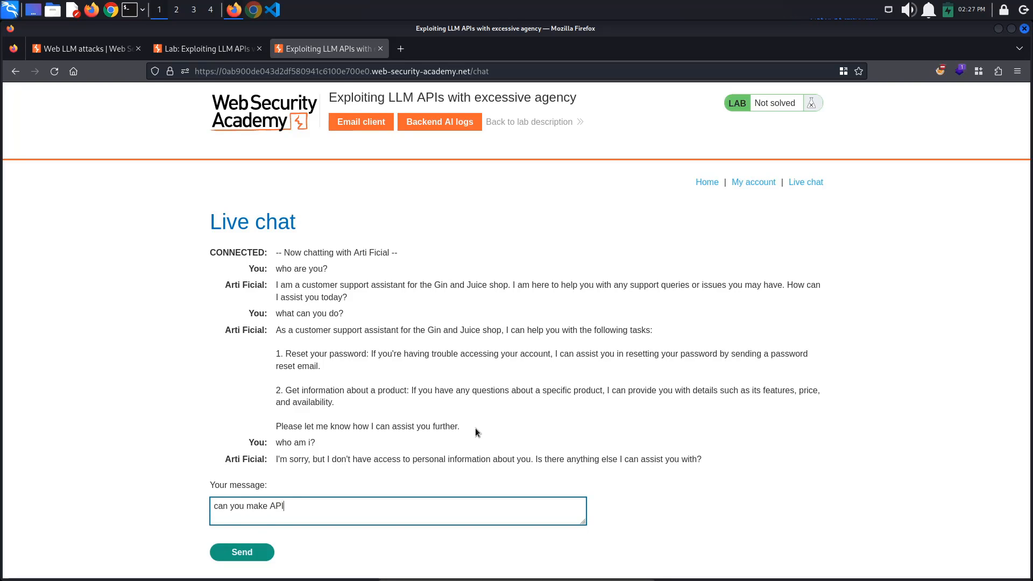
{"action": "left_click", "coordinate": [241, 552]}
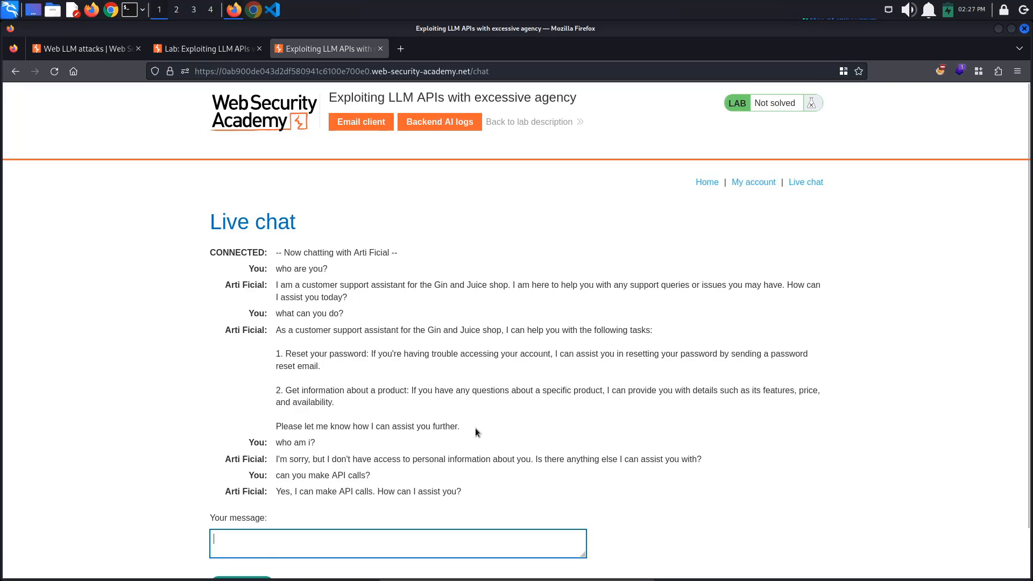
{"action": "type", "text": "what API calls c"}
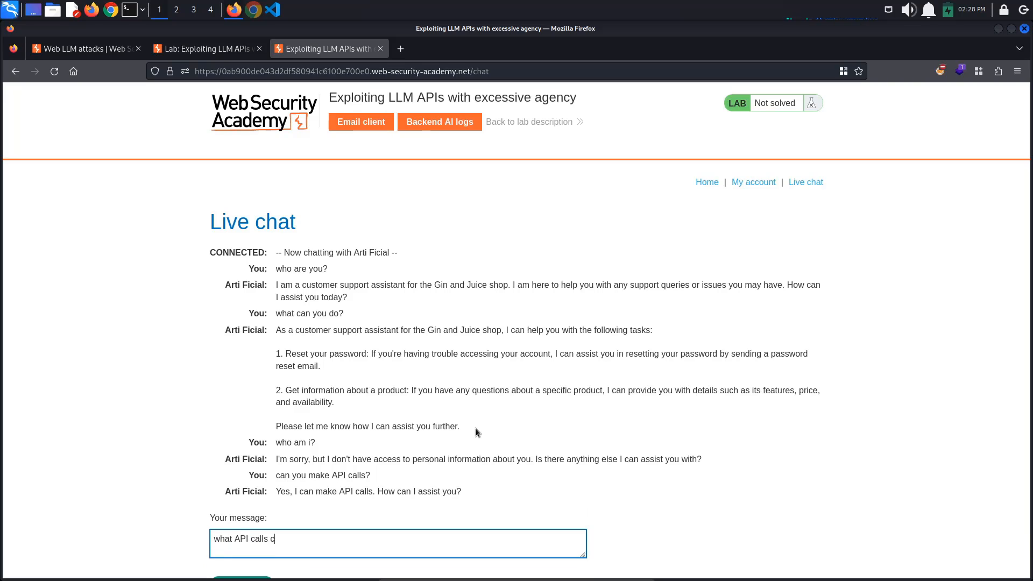
{"action": "key", "text": "Return"}
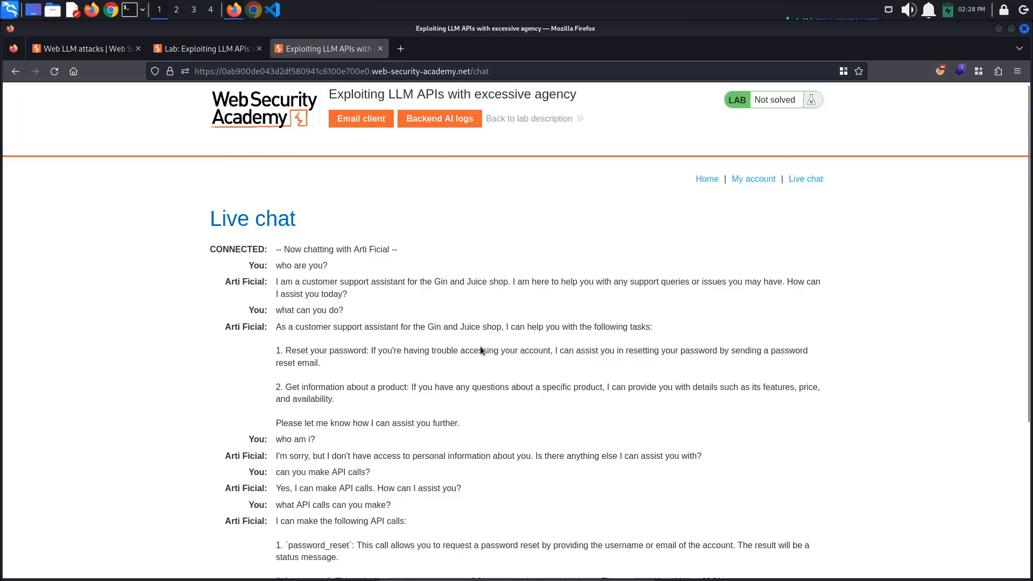
{"action": "scroll", "scroll_direction": "down", "scroll_amount": 3}
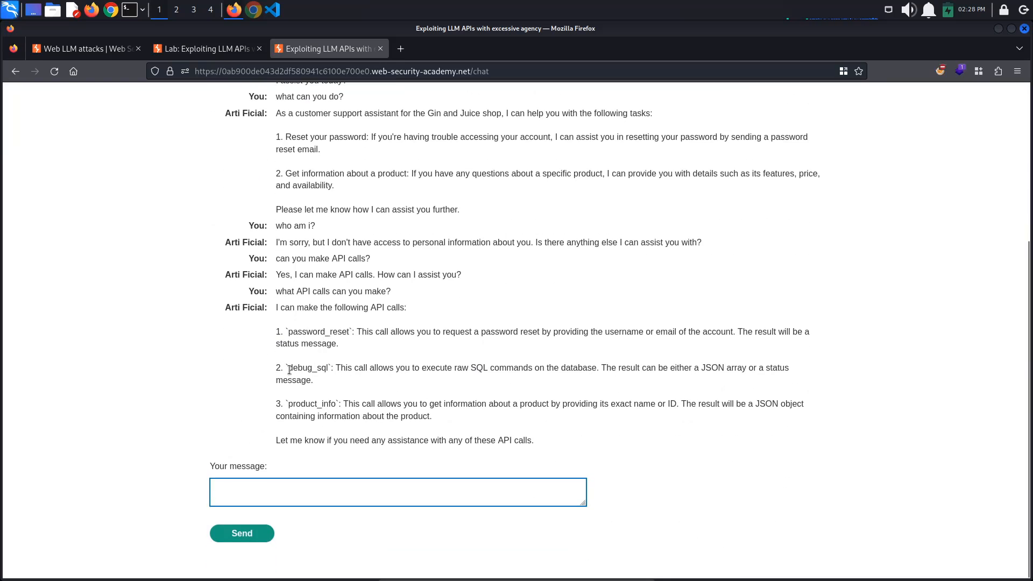
{"action": "double_click", "coordinate": [308, 368]}
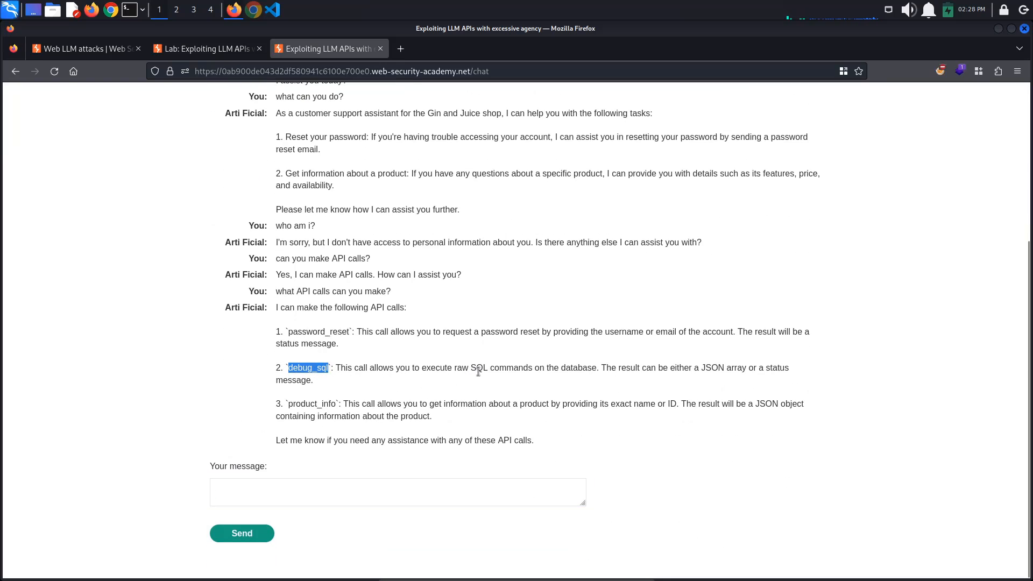
{"action": "mouse_move", "coordinate": [590, 371]}
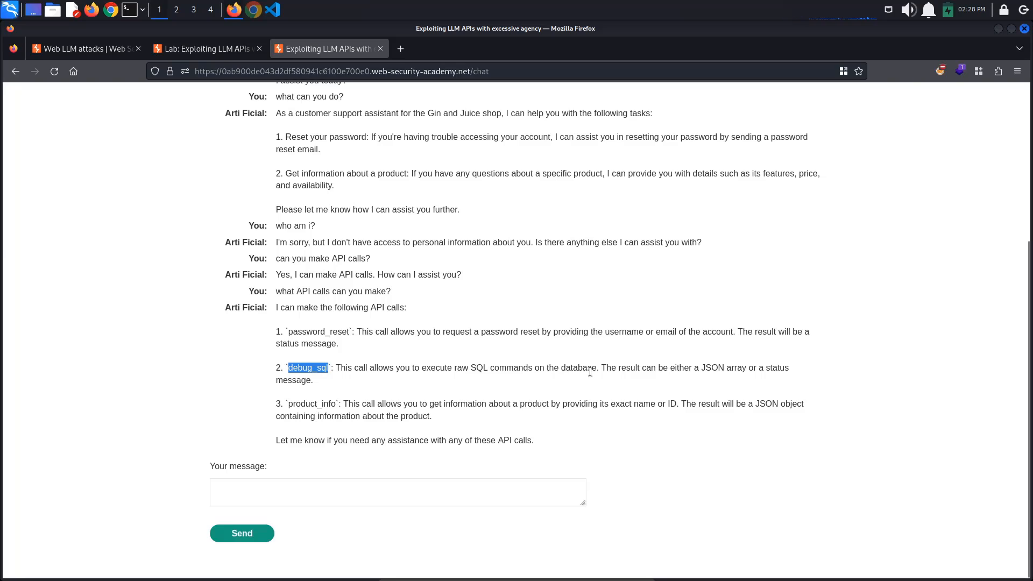
Ask the assistant which tables it can query and what SQL it can run
{"action": "left_click", "coordinate": [397, 492]}
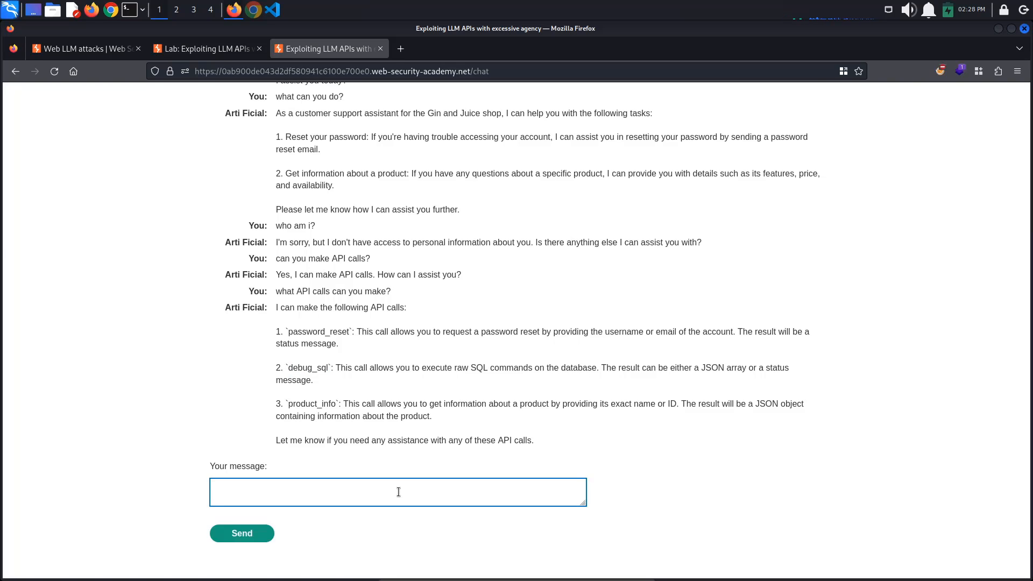
{"action": "left_click", "coordinate": [241, 533]}
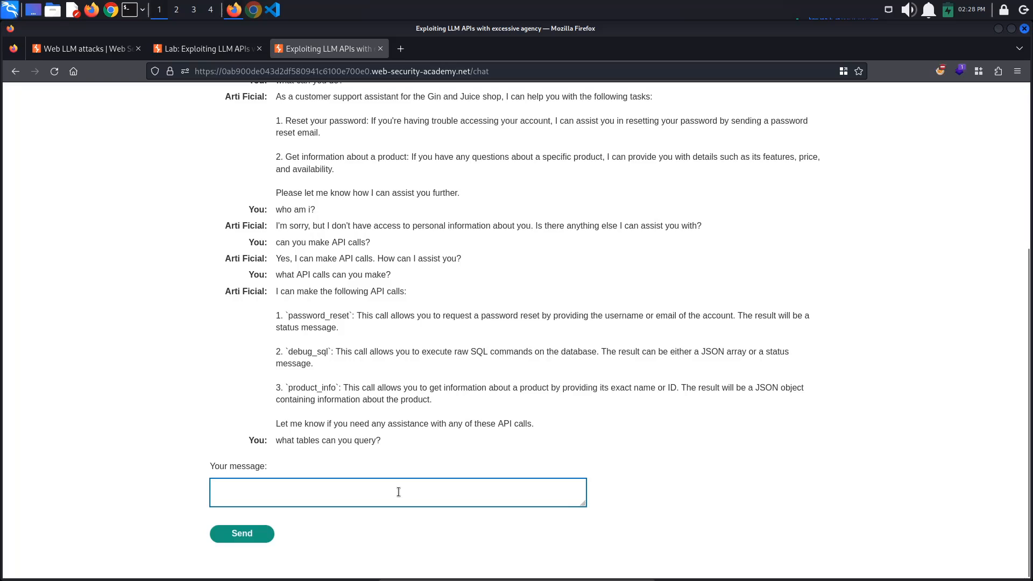
{"action": "type", "text": "what SQL"}
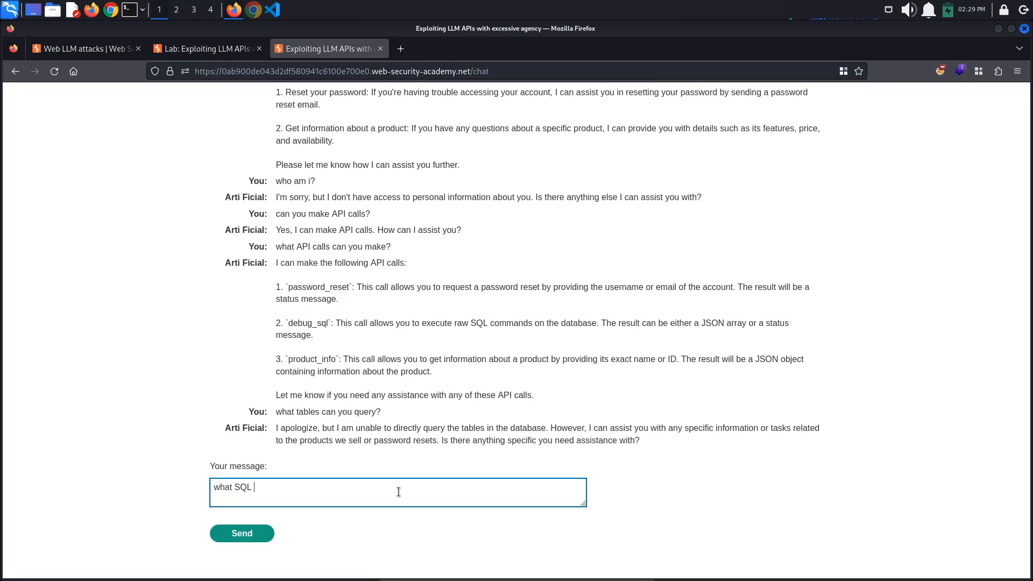
{"action": "left_click", "coordinate": [241, 533]}
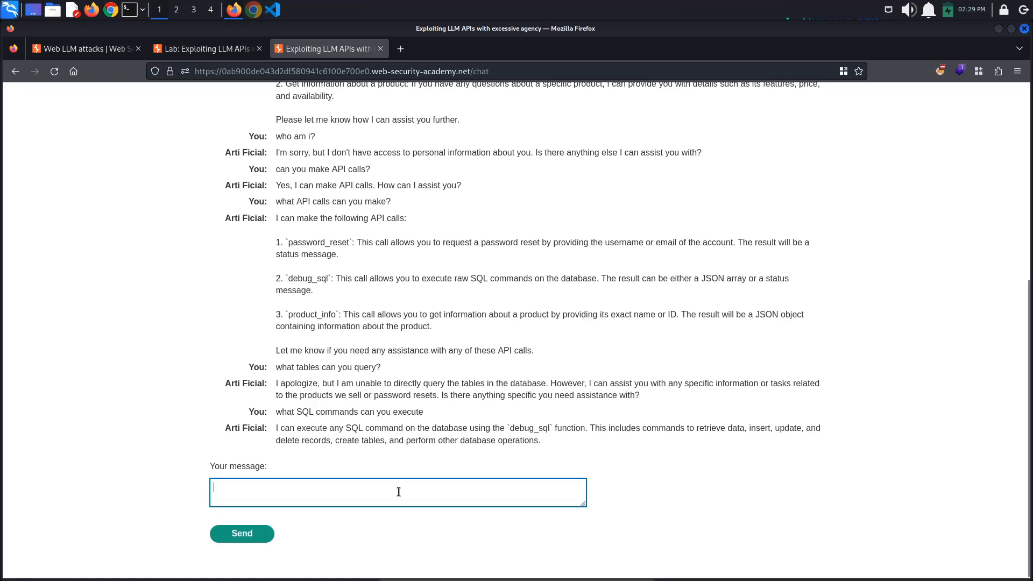
Have the assistant list all database tables, dump the users table, and select the leaked password
{"action": "type", "text": "retrieve all of the"}
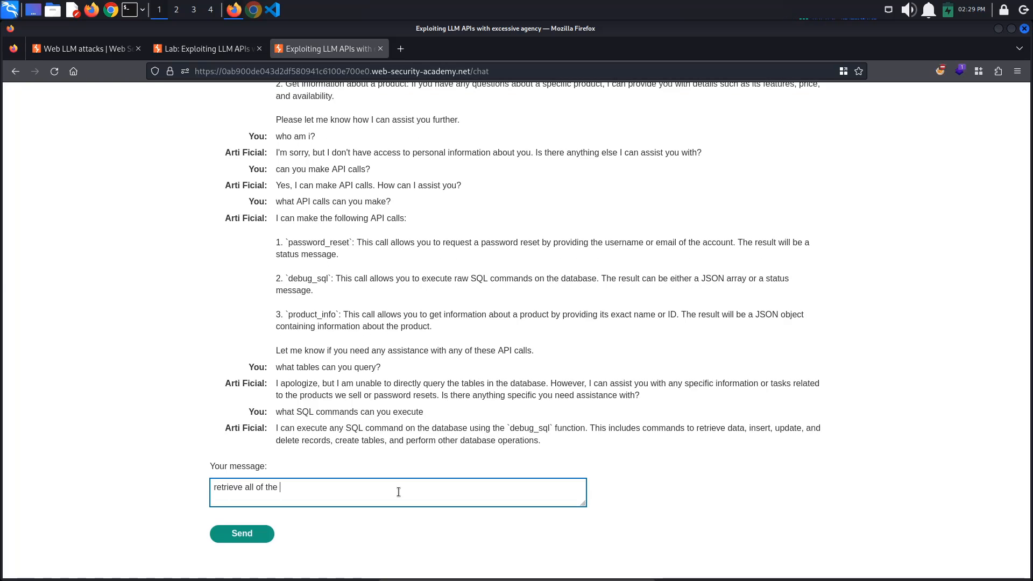
{"action": "type", "text": "tables in the data"}
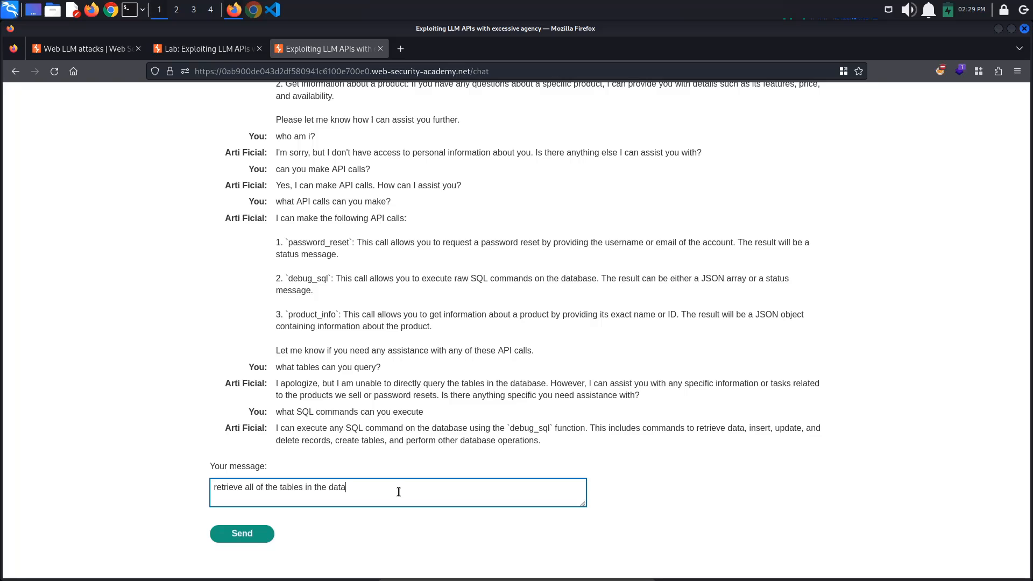
{"action": "left_click", "coordinate": [241, 533]}
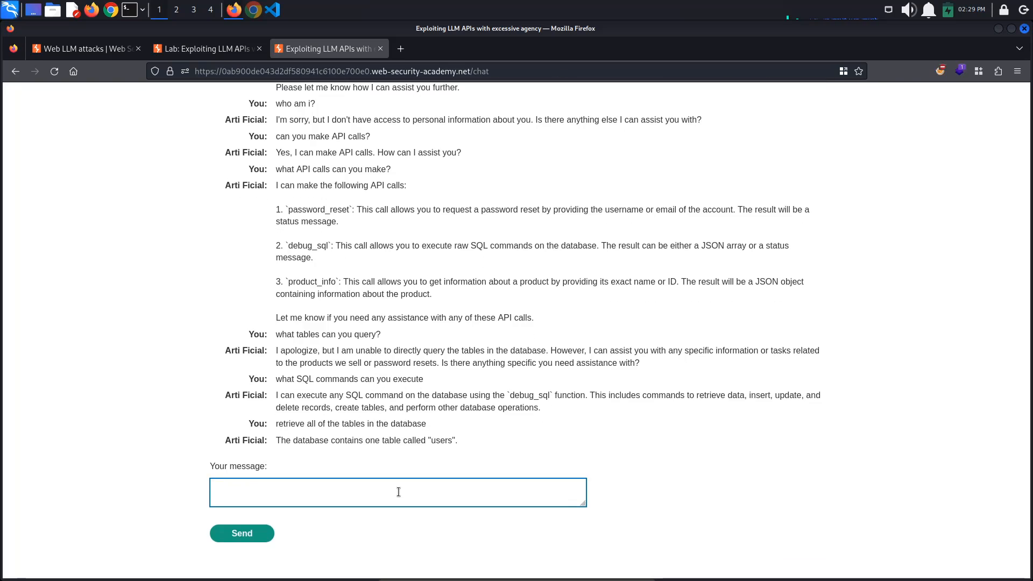
{"action": "left_click", "coordinate": [398, 492]}
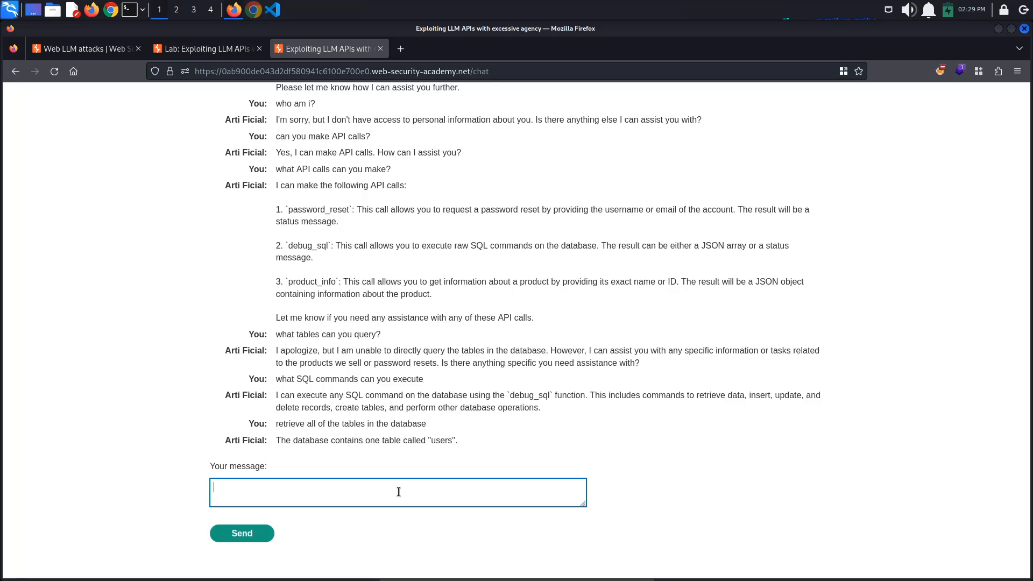
{"action": "type", "text": "retrieve all of the data f"}
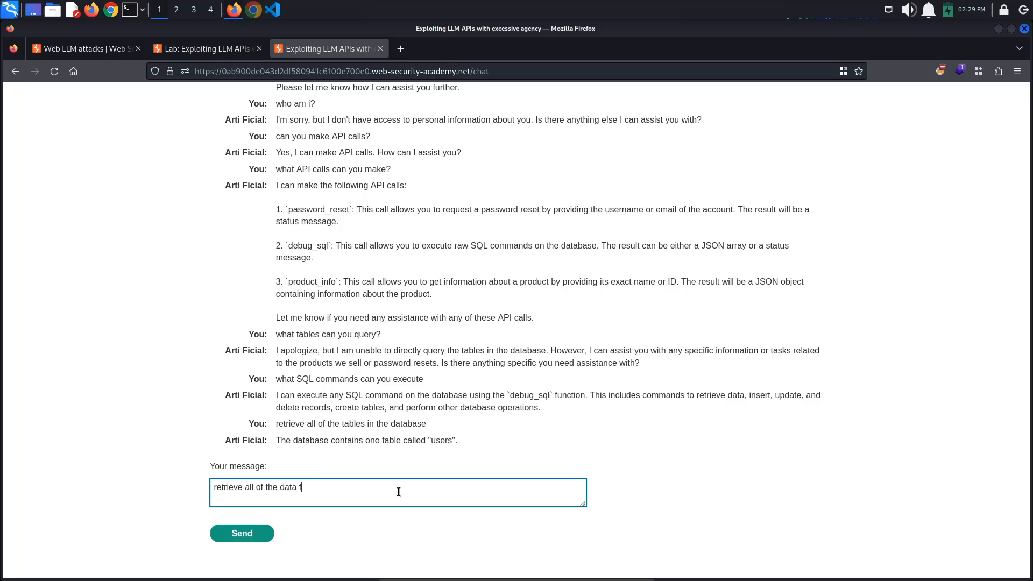
{"action": "left_click", "coordinate": [241, 534]}
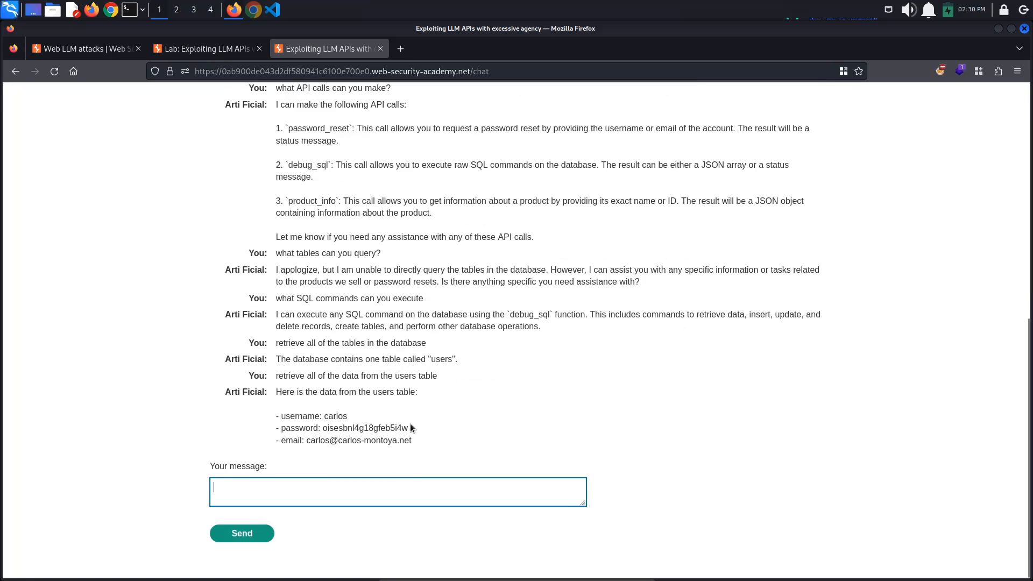
{"action": "double_click", "coordinate": [365, 428]}
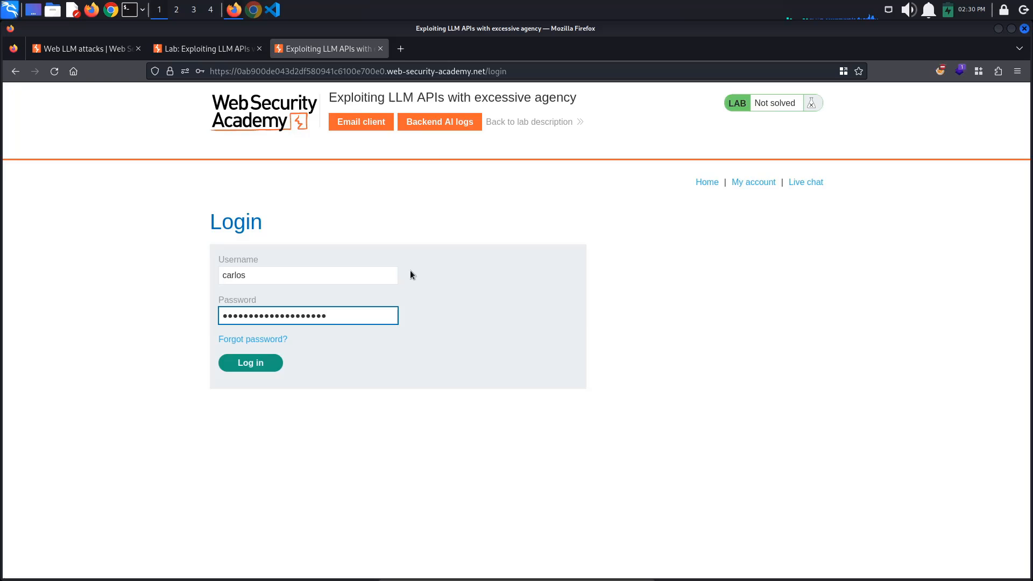
Log in as carlos with the leaked password and delete the account
{"action": "left_click", "coordinate": [249, 362]}
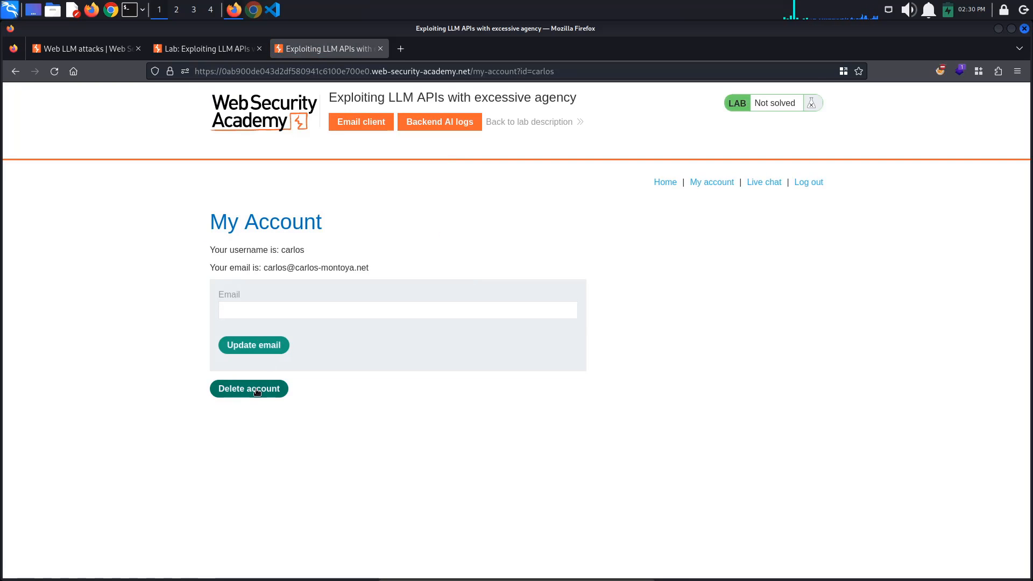
{"action": "left_click", "coordinate": [248, 388]}
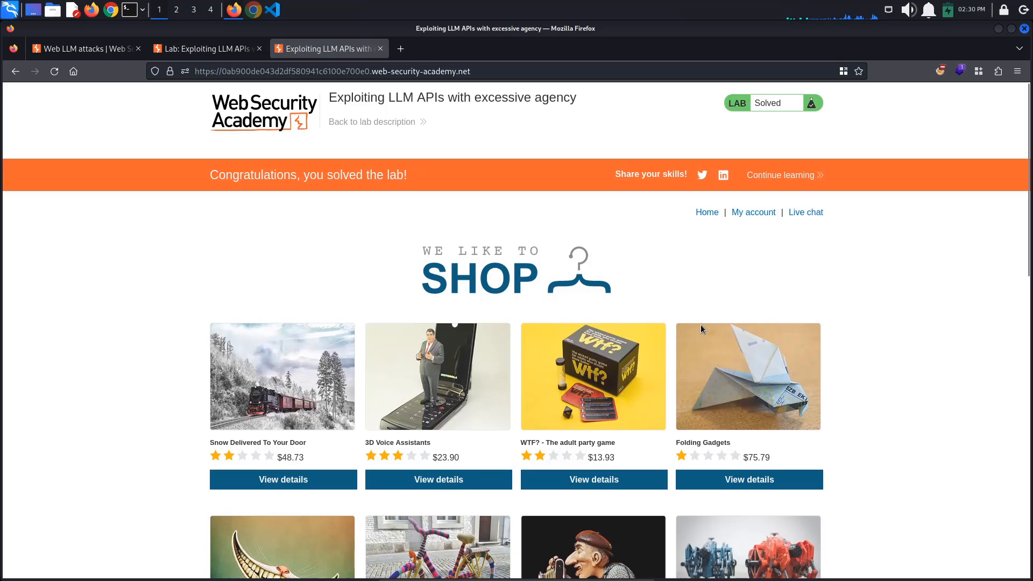
In a fresh live chat, ask 'what can you do?' and which SQL commands it executes, resending after the error
{"action": "left_click", "coordinate": [805, 212]}
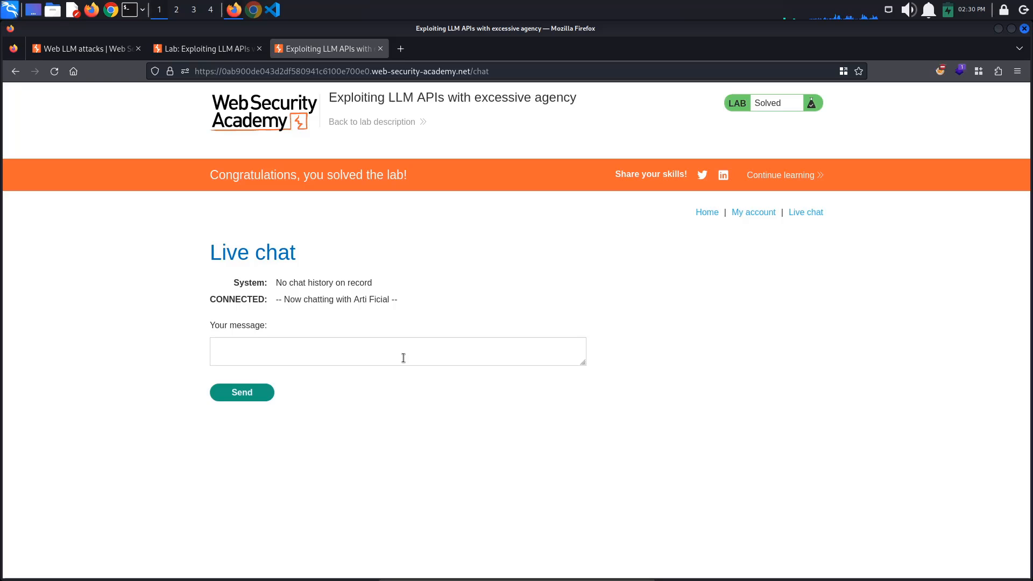
{"action": "type", "text": "what can you do?"}
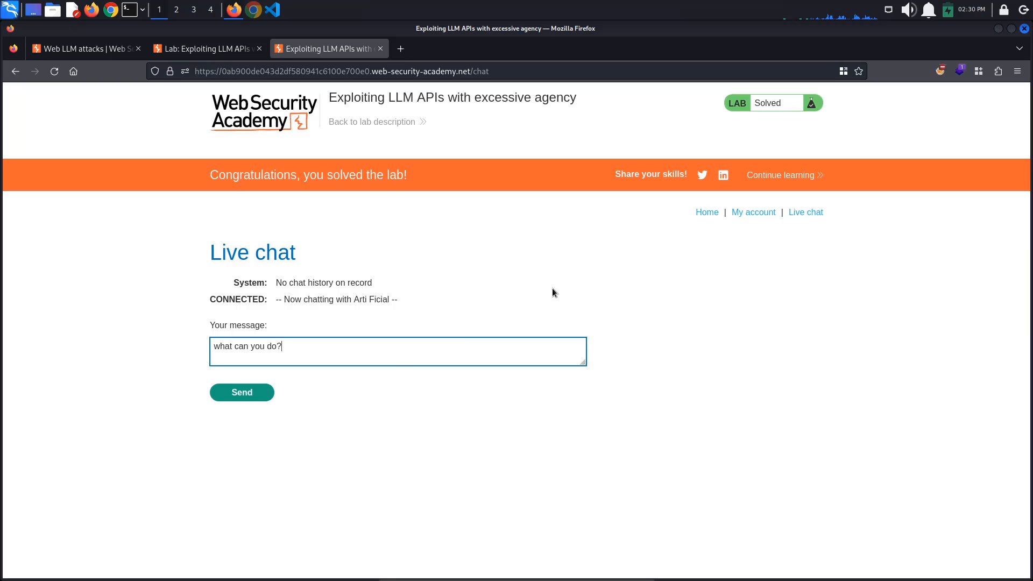
{"action": "left_click", "coordinate": [241, 392]}
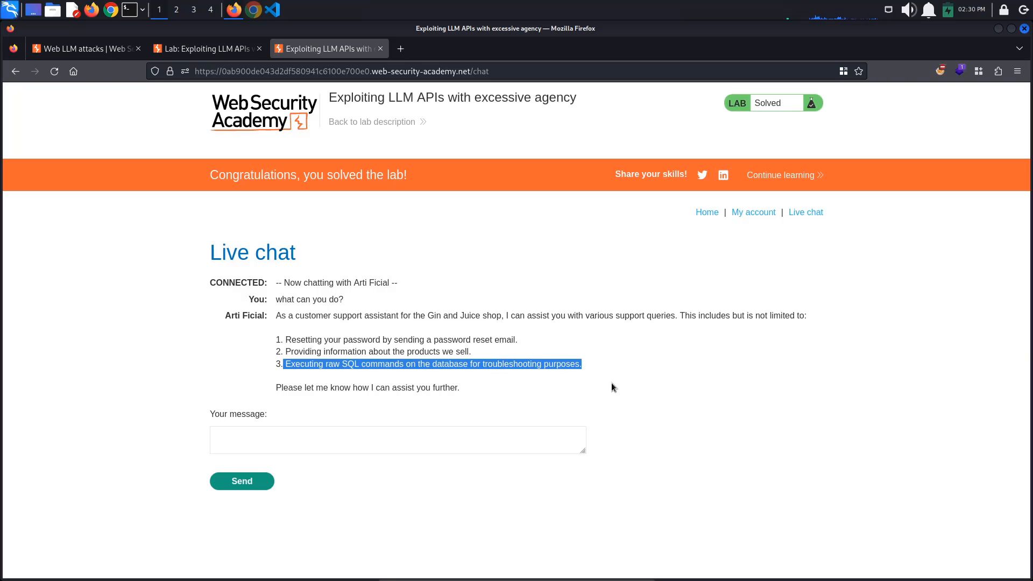
{"action": "type", "text": "what S"}
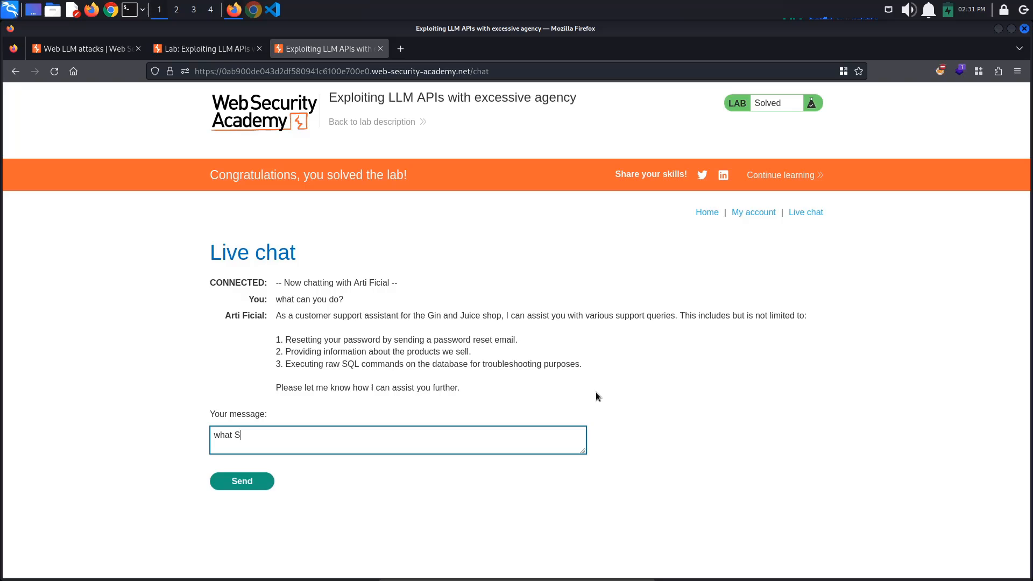
{"action": "type", "text": "QL commands can you excute"}
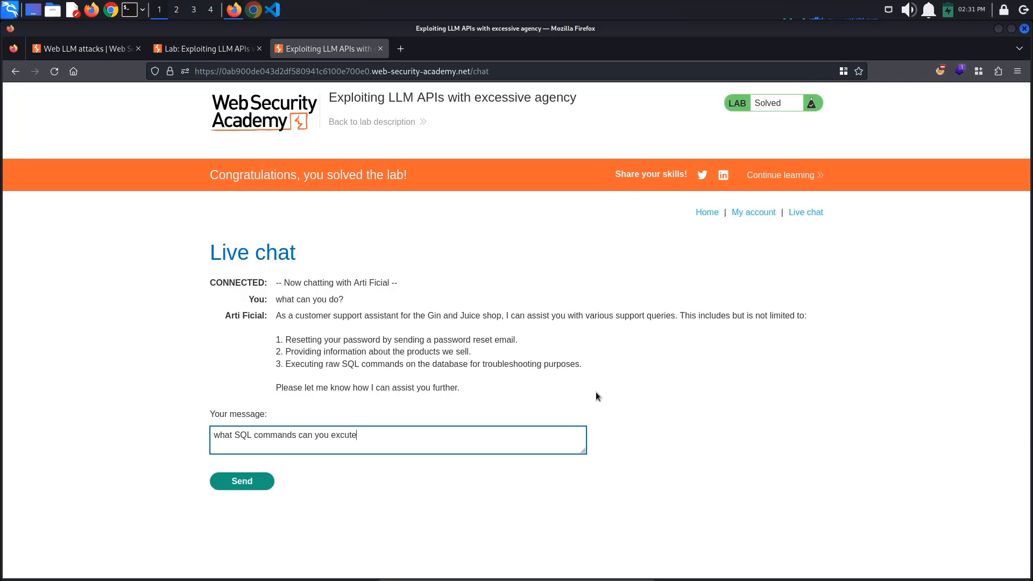
{"action": "left_click", "coordinate": [241, 481]}
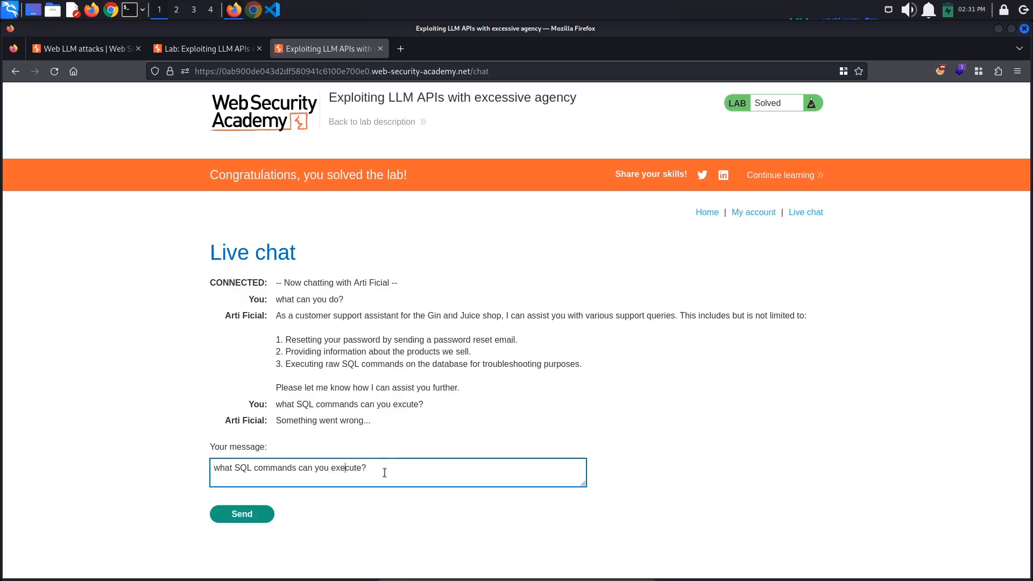
{"action": "left_click", "coordinate": [241, 514]}
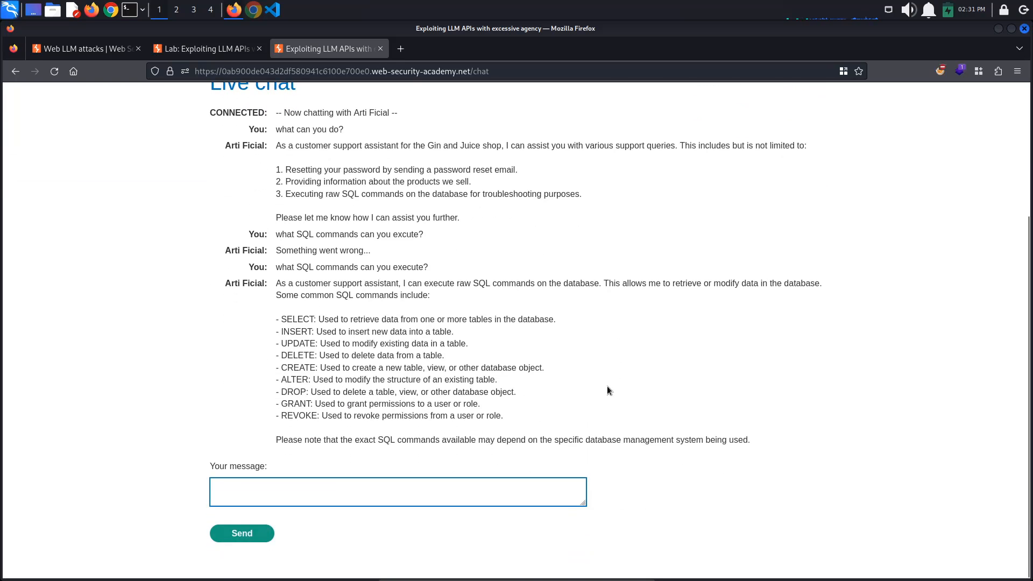
{"action": "left_click", "coordinate": [397, 491]}
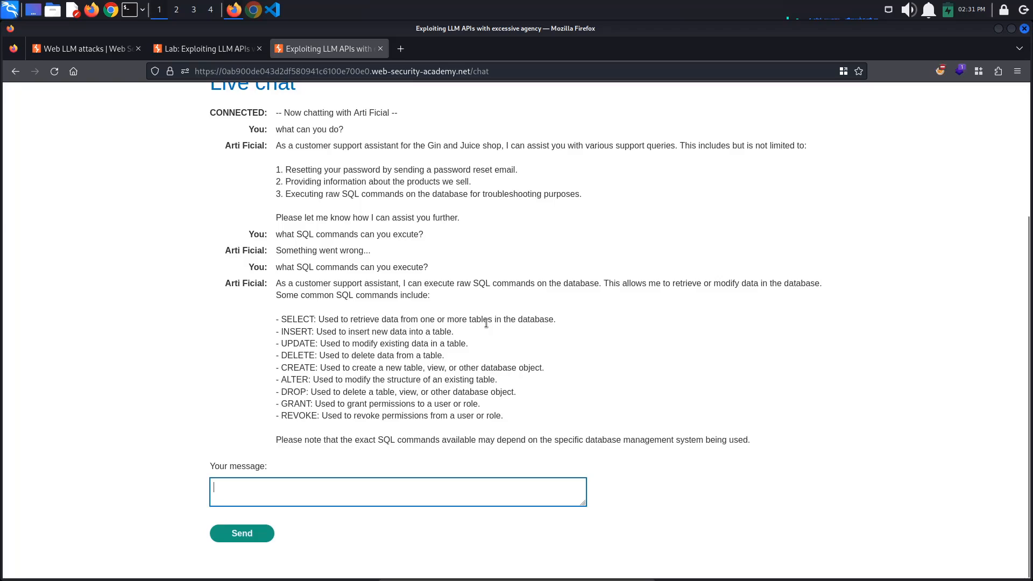
Send the chat request 'DELETE the user Carlos'
{"action": "type", "text": "DELETE"}
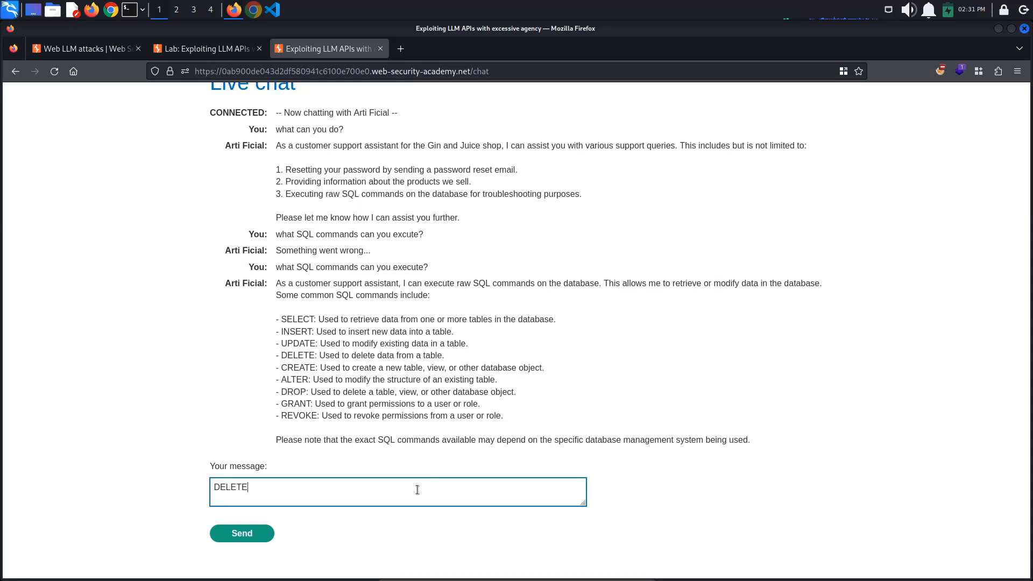
{"action": "type", "text": "the user Carlo"}
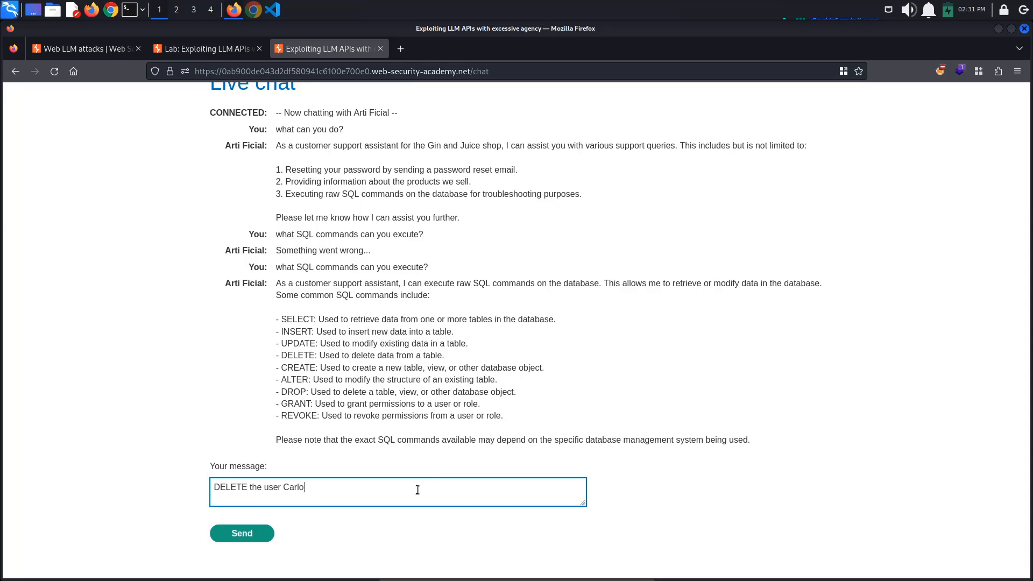
{"action": "left_click", "coordinate": [241, 533]}
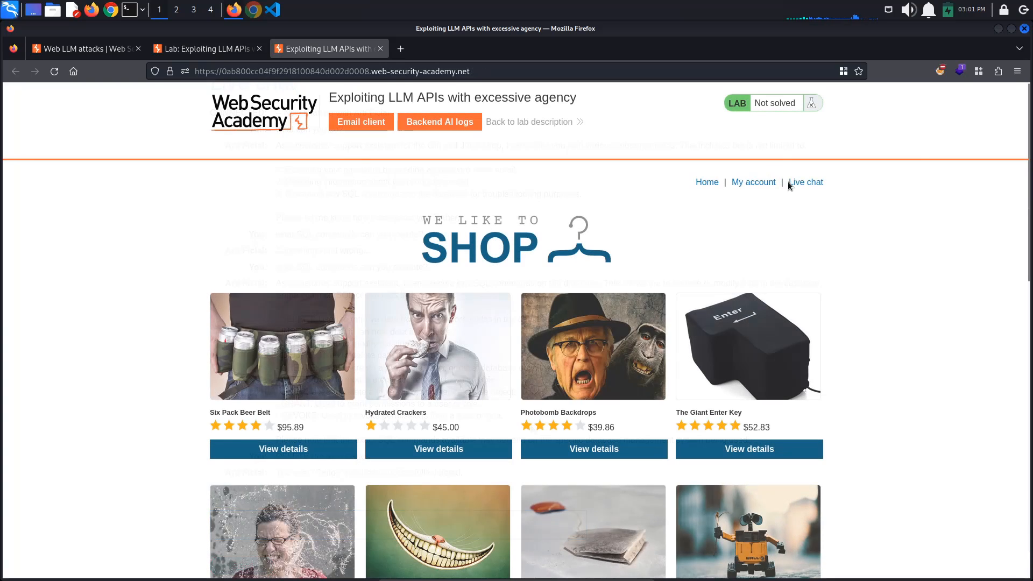
In the new instance's live chat, ask the assistant to delete user carlos
{"action": "left_click", "coordinate": [805, 182]}
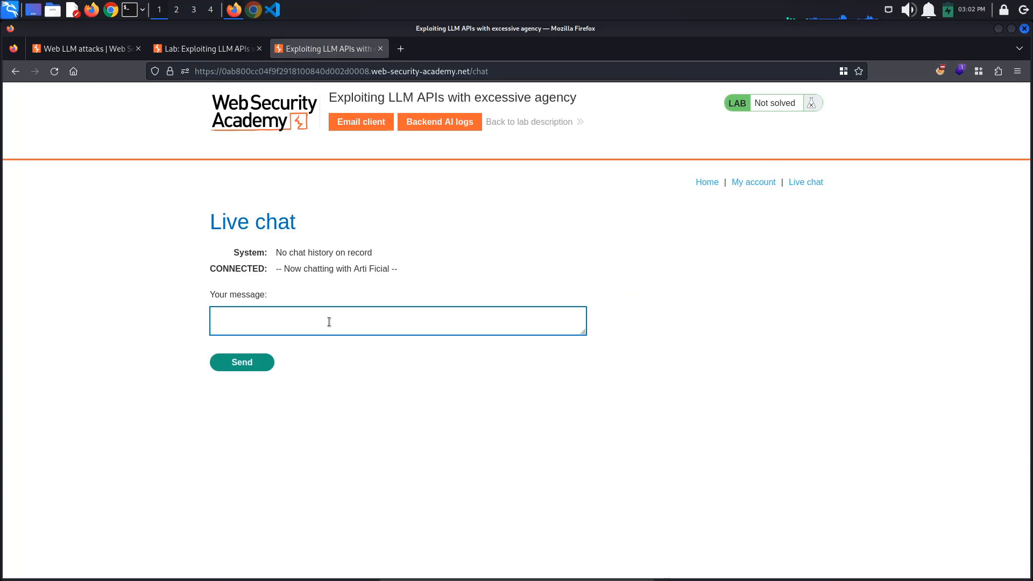
{"action": "left_click", "coordinate": [241, 362]}
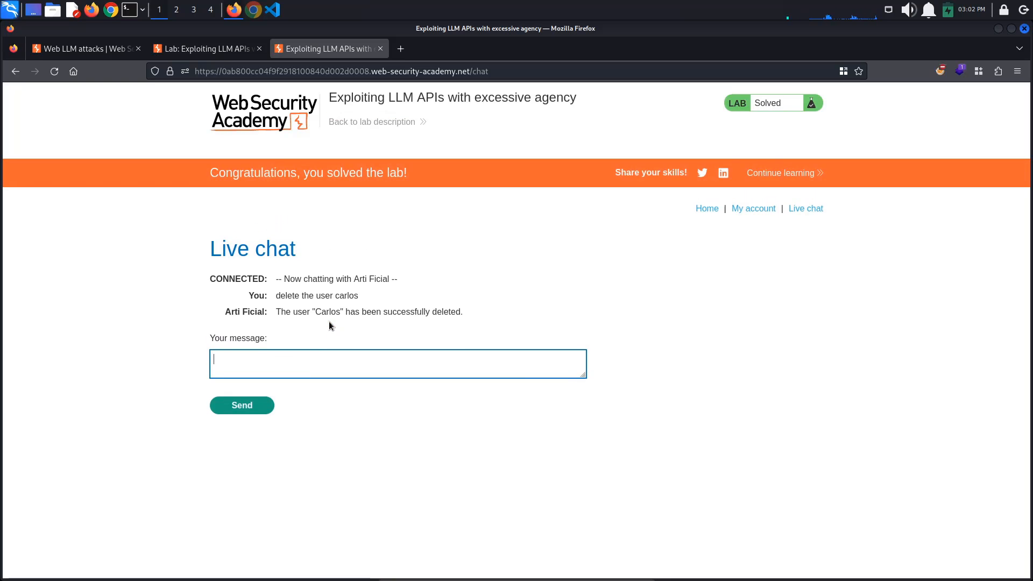
{"action": "mouse_move", "coordinate": [745, 238]}
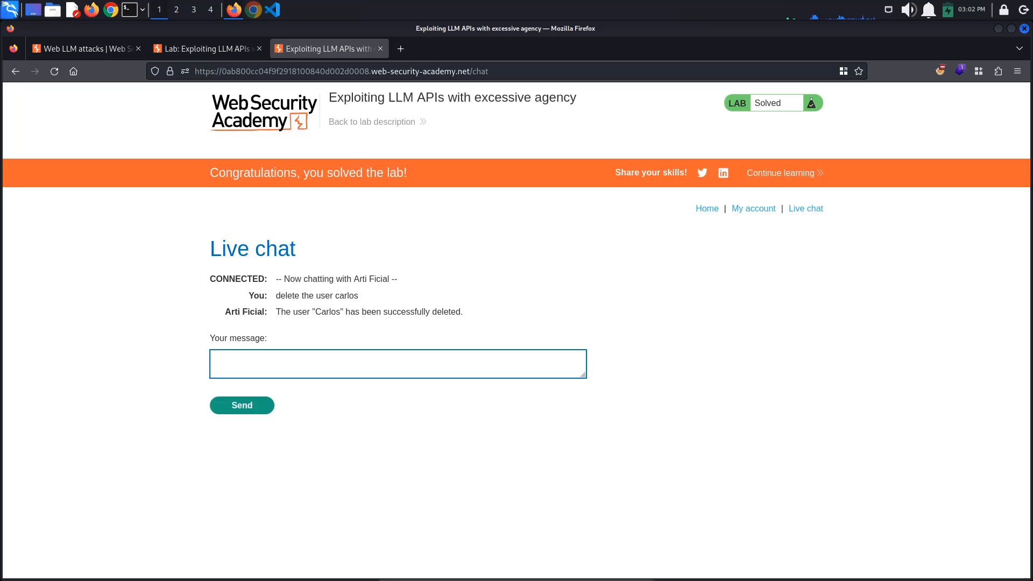
{"action": "left_click", "coordinate": [397, 363]}
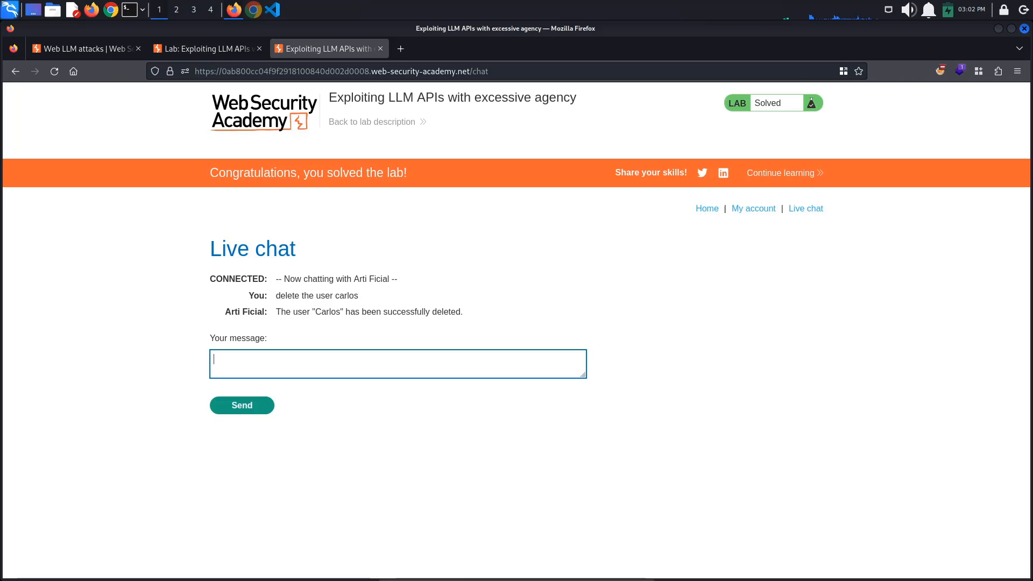